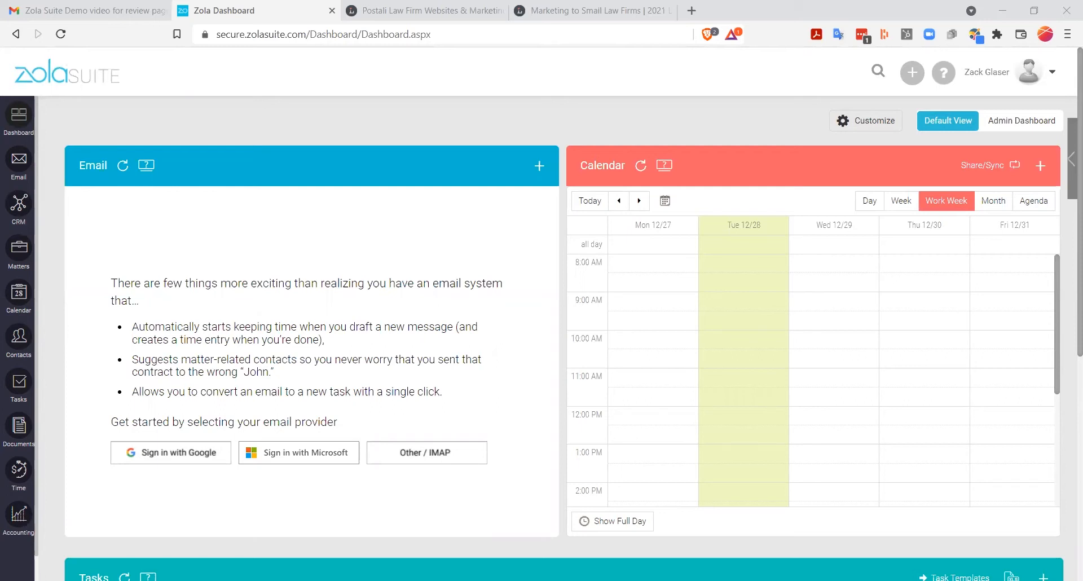
mouse_move(382, 490)
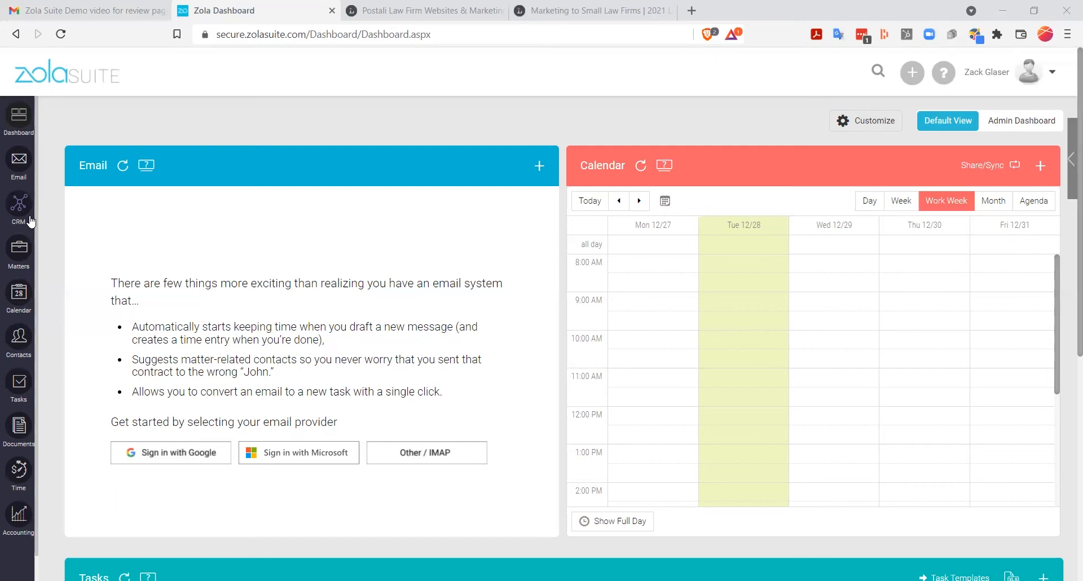
mouse_move(62, 219)
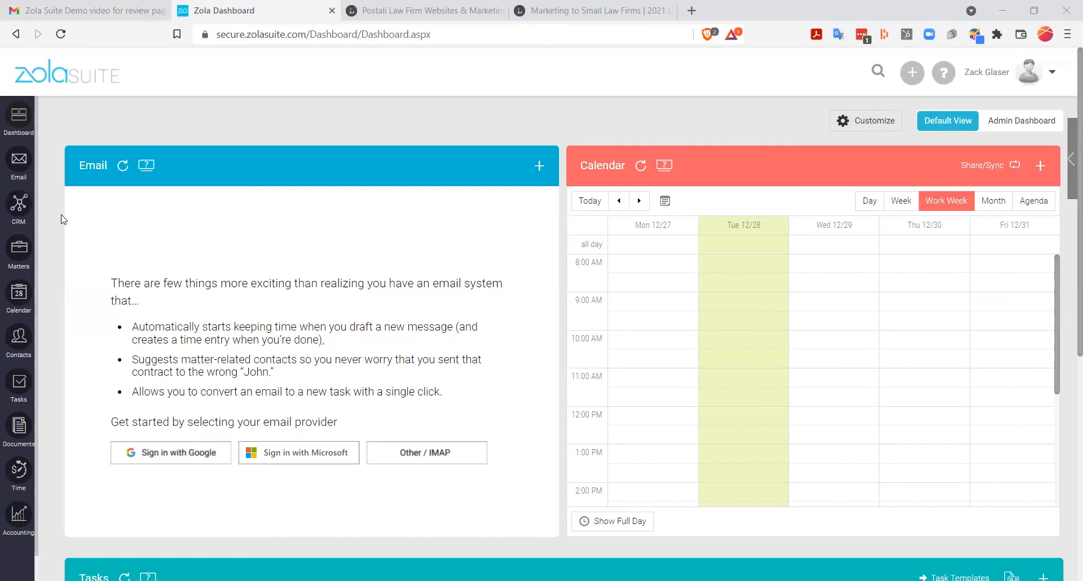
mouse_move(18, 250)
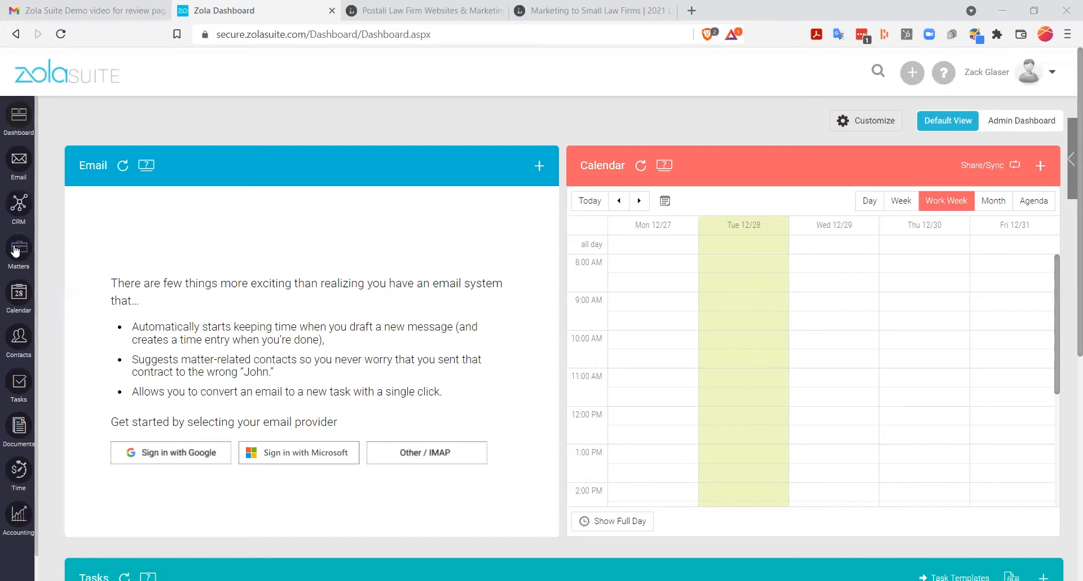
Go to the Matters list and create a new blank matter
click(19, 249)
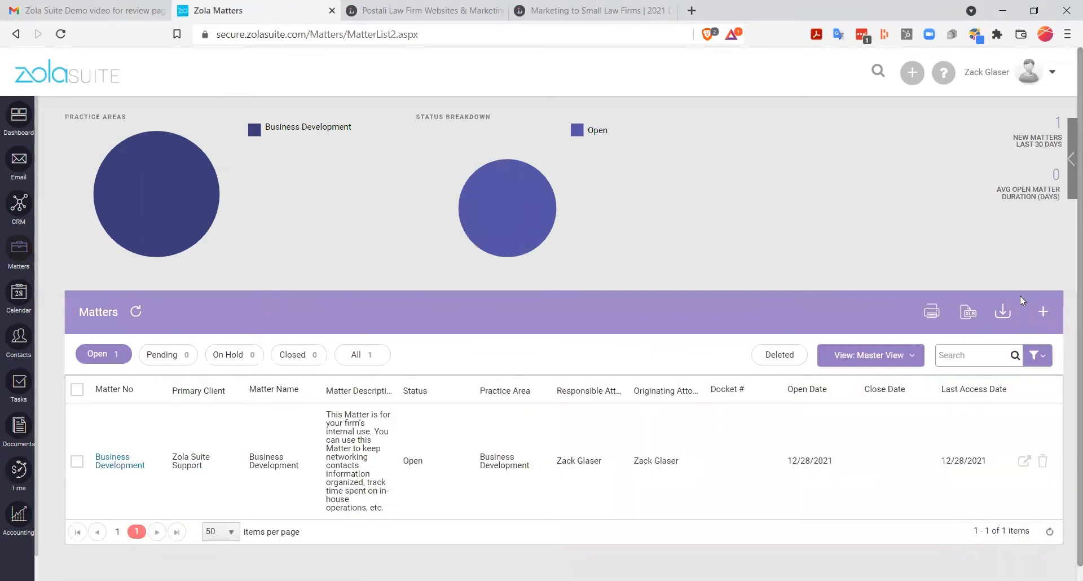
mouse_move(1043, 311)
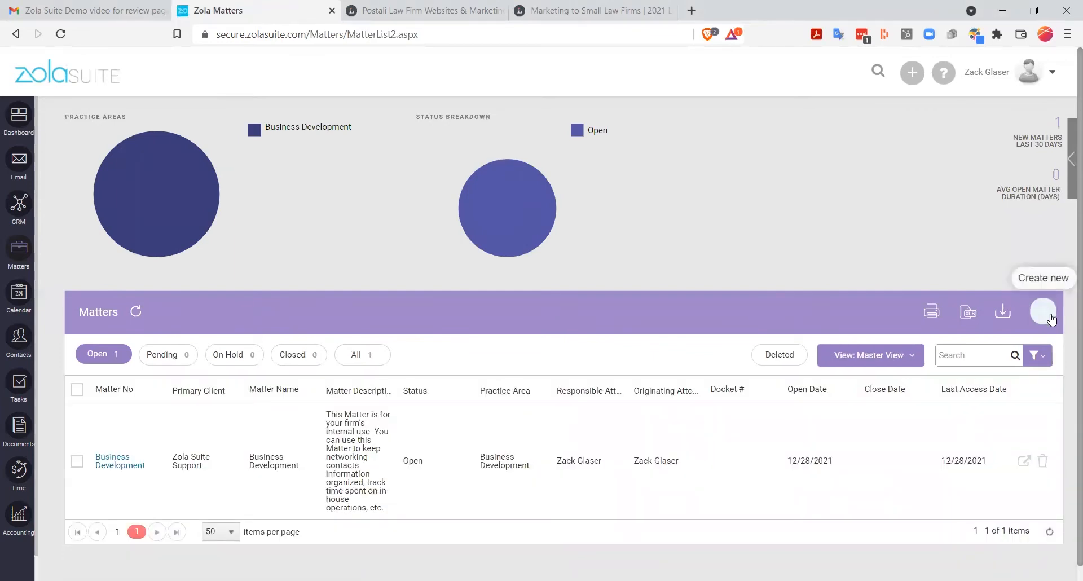
click(1042, 312)
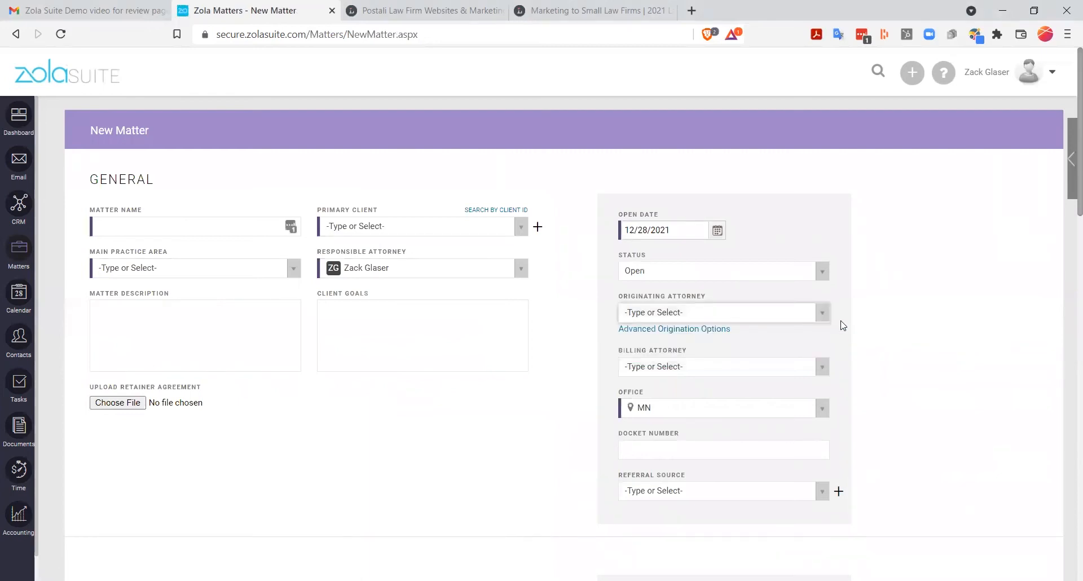
Set Zack Glaser as the new matter's originating attorney
click(723, 312)
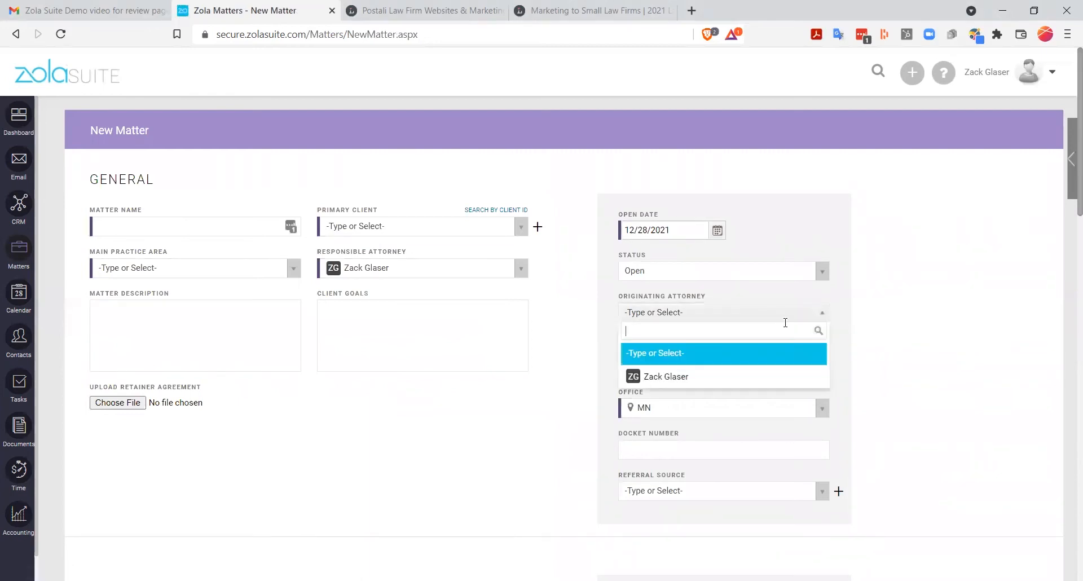
click(665, 377)
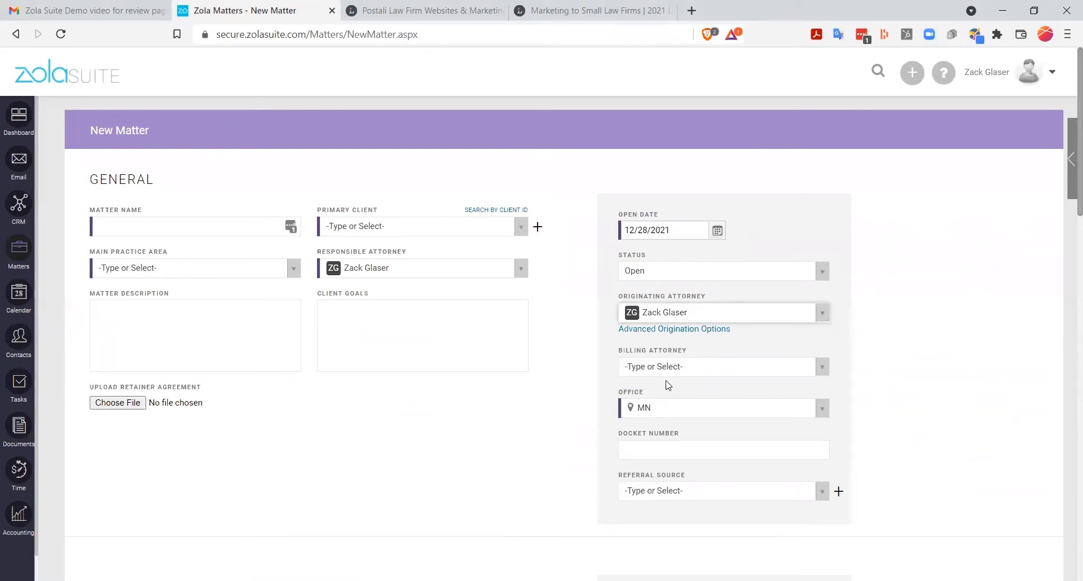
mouse_move(674, 328)
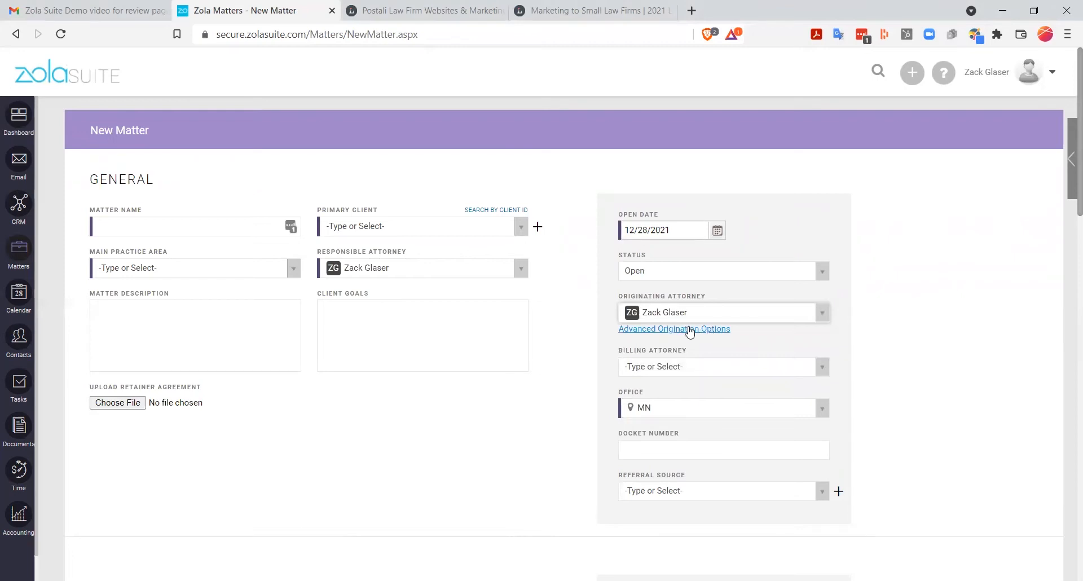
click(673, 328)
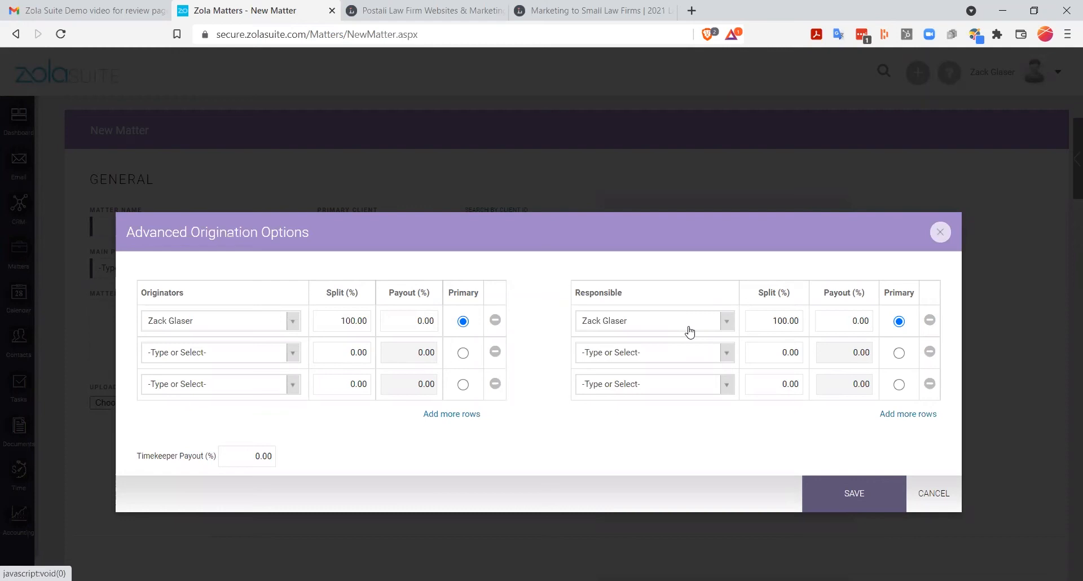
mouse_move(1003, 489)
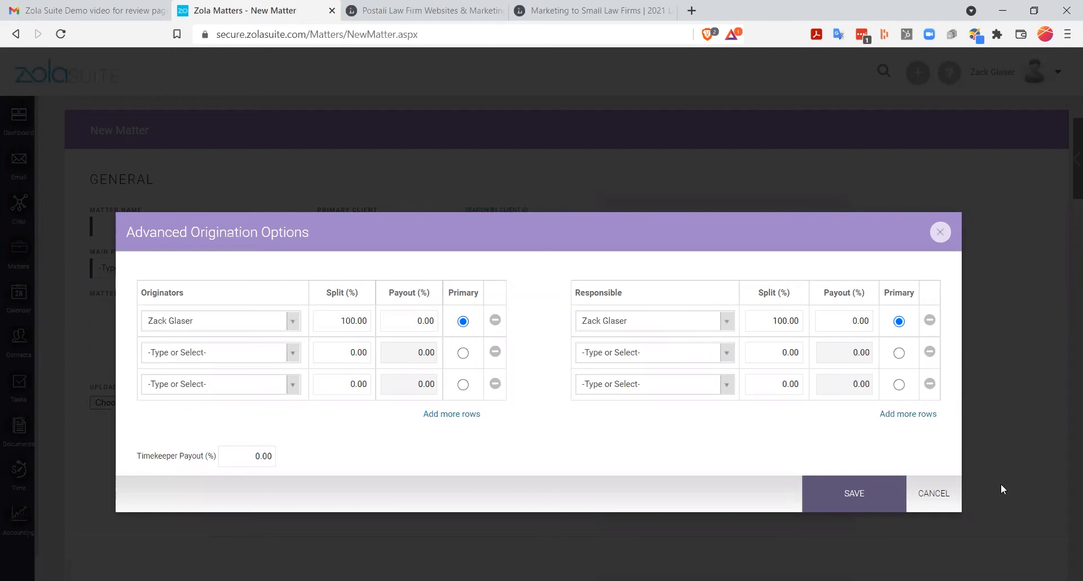
mouse_move(940, 232)
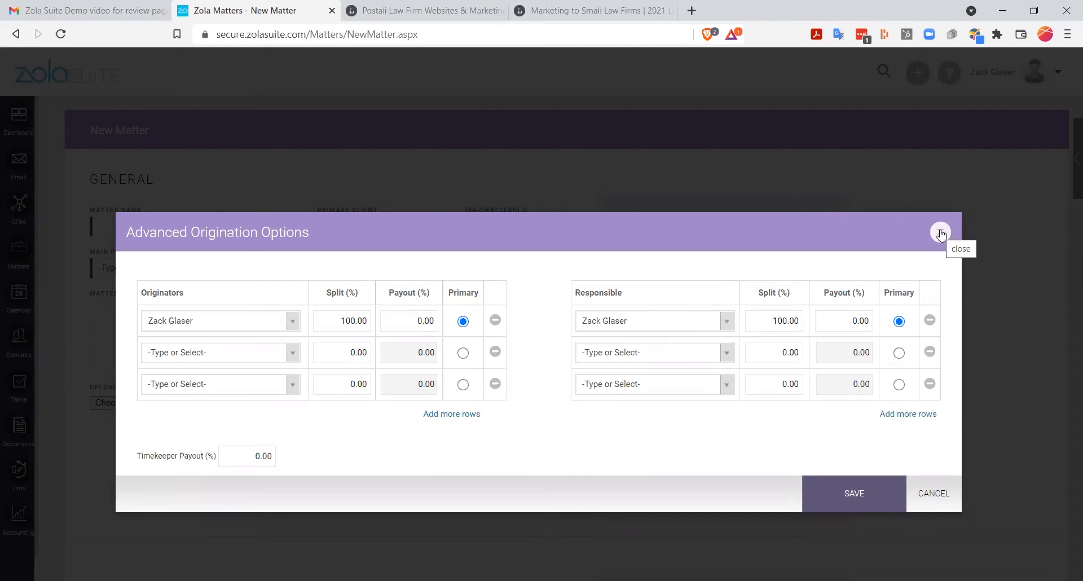
click(941, 233)
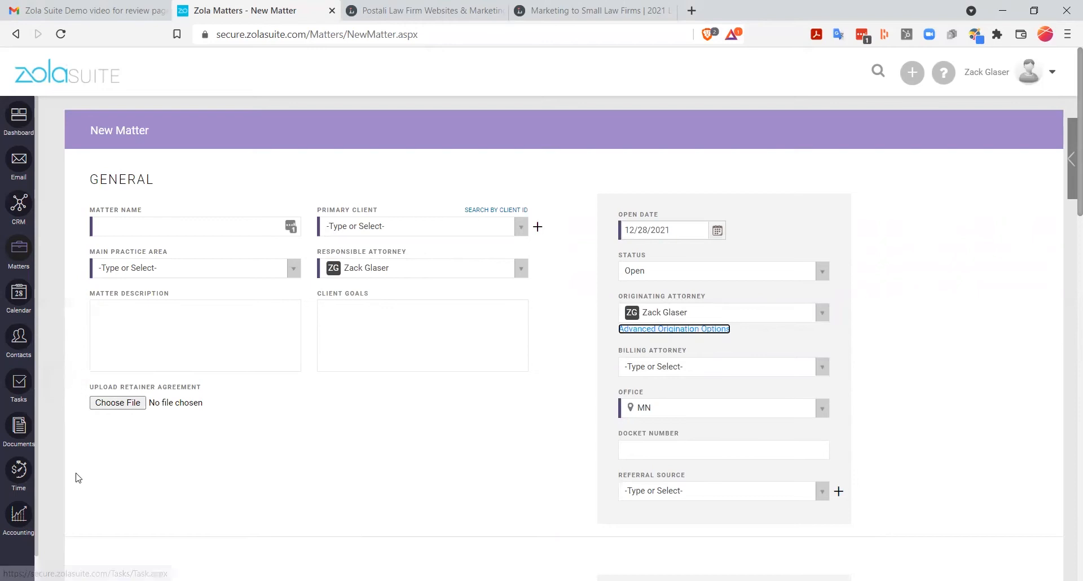
mouse_move(18, 515)
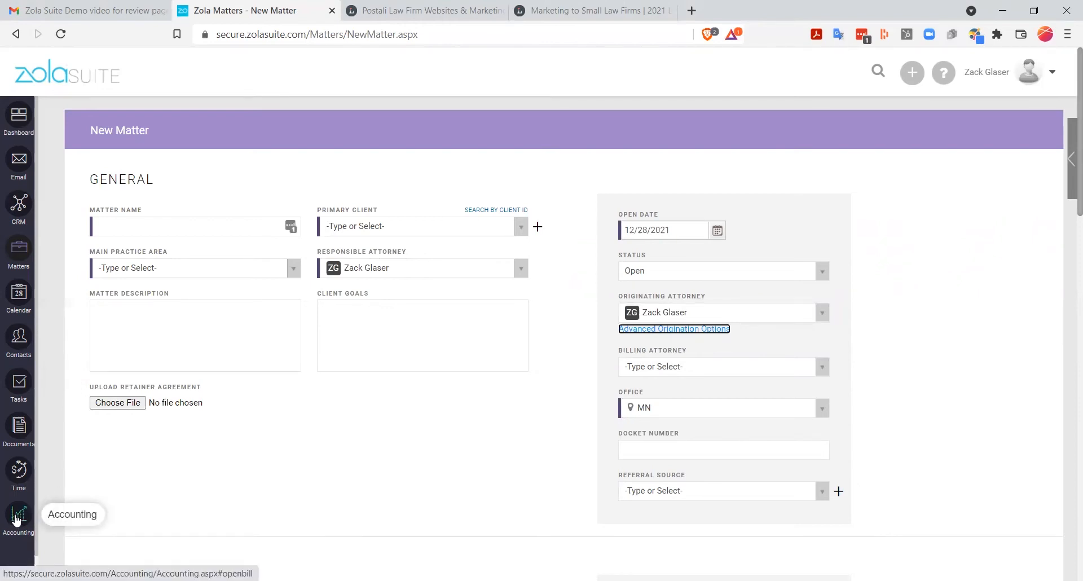
Open Accounting to view the empty Invoices & Payments tab
click(18, 516)
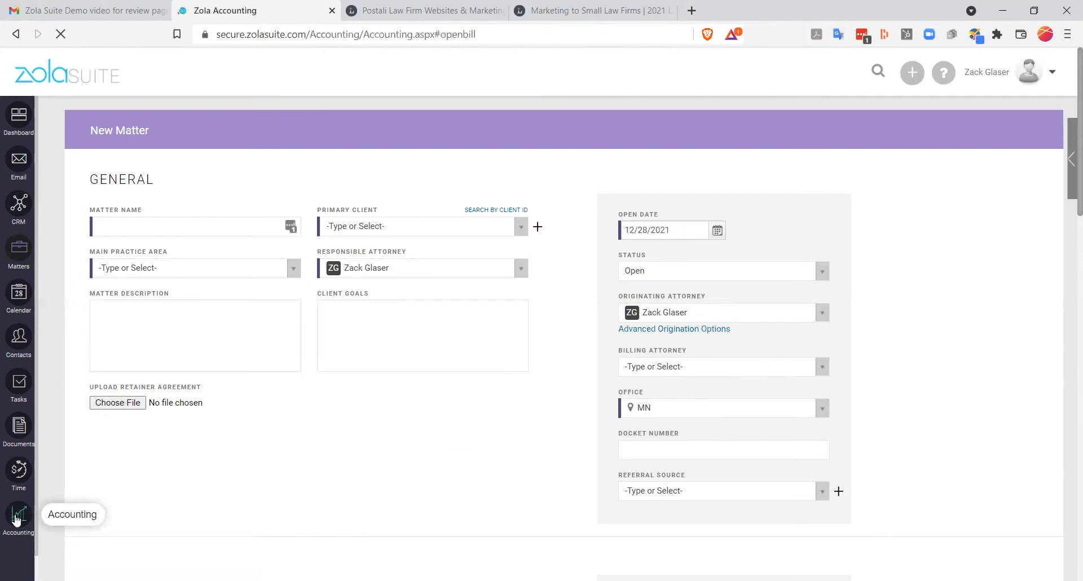
click(18, 519)
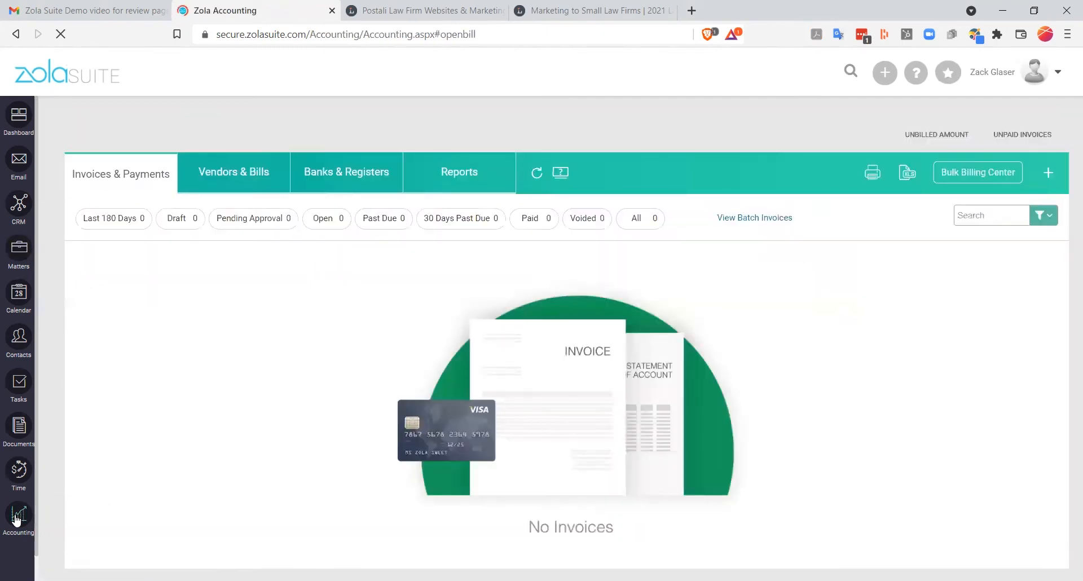
mouse_move(718, 384)
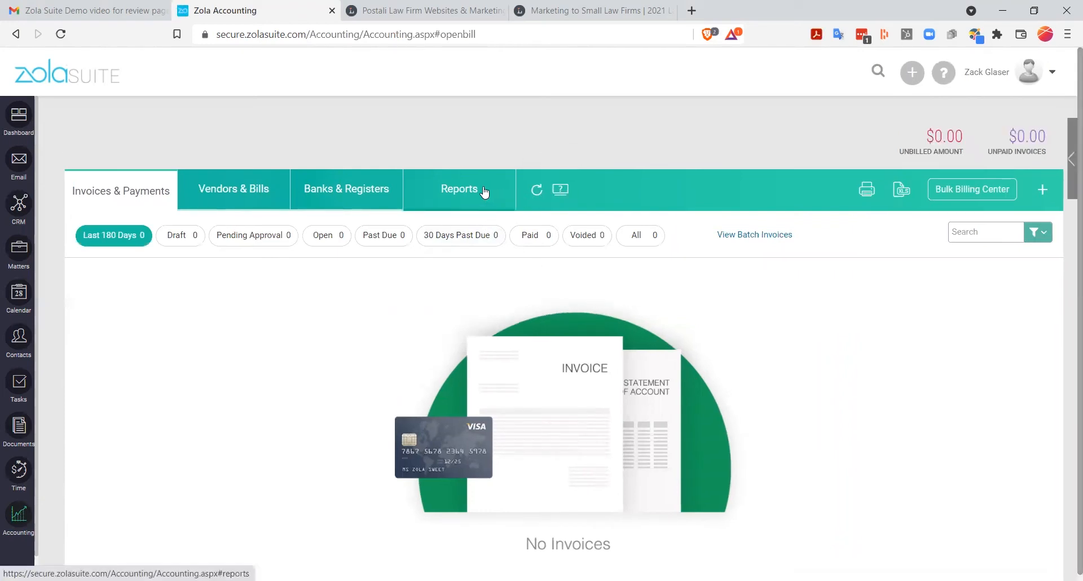
mouse_move(152, 397)
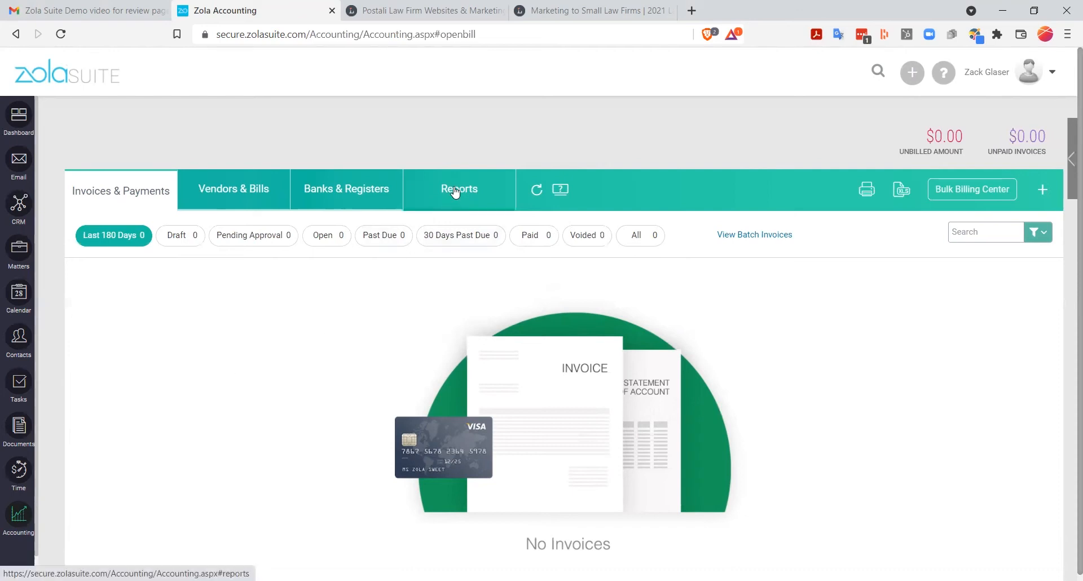
Open the Accounting Reports tab and scroll through Client, Compensation and Productivity Reports
click(458, 188)
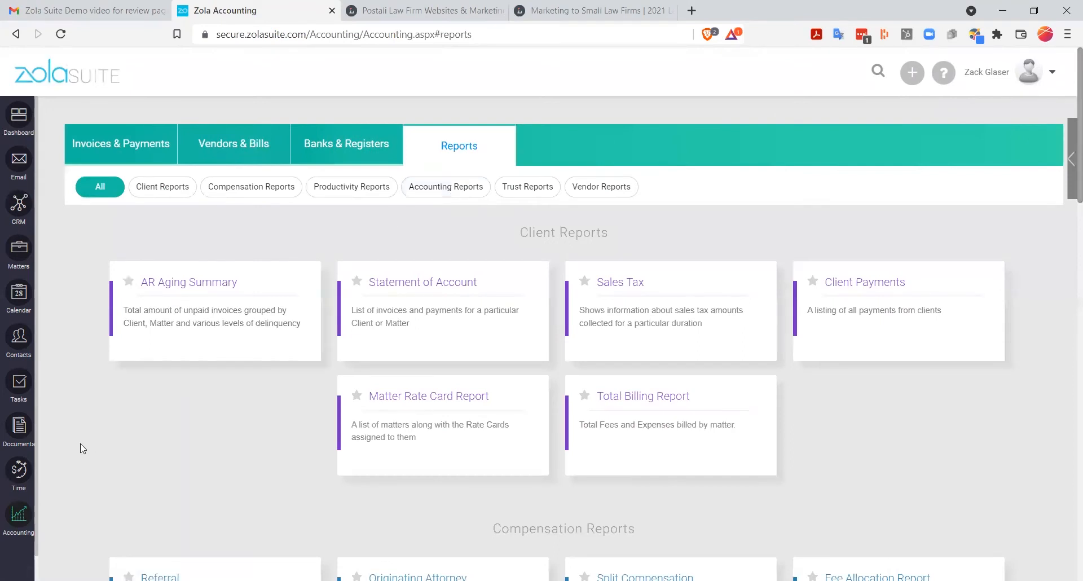
mouse_move(83, 445)
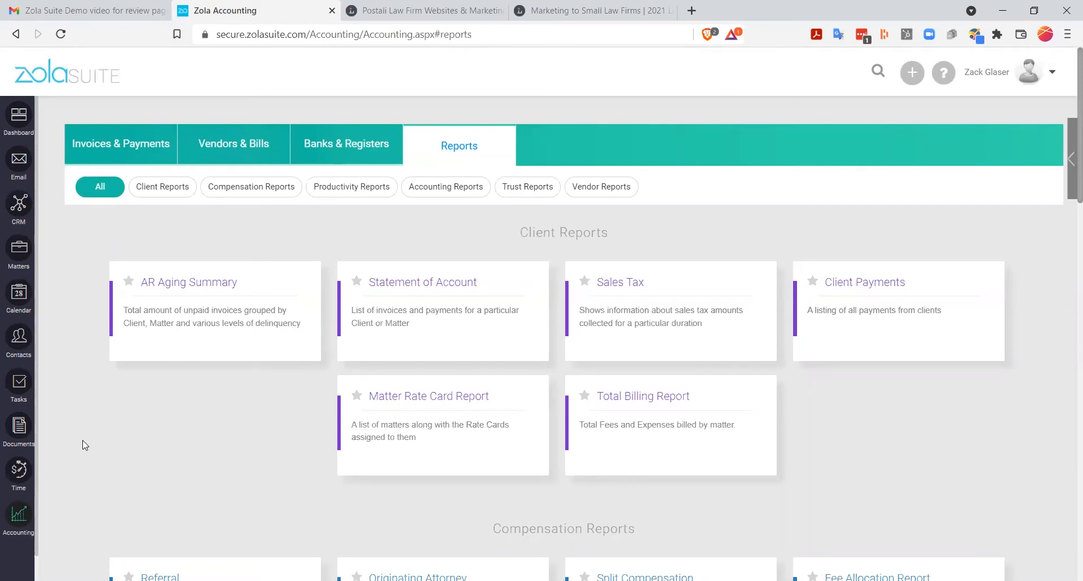
scroll(down, 3)
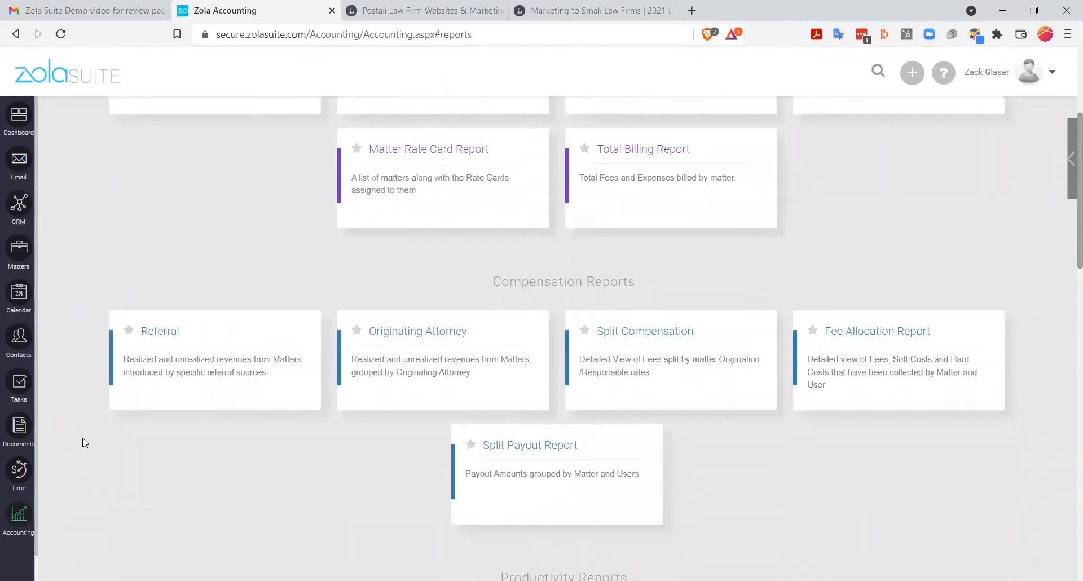
scroll(down, 3)
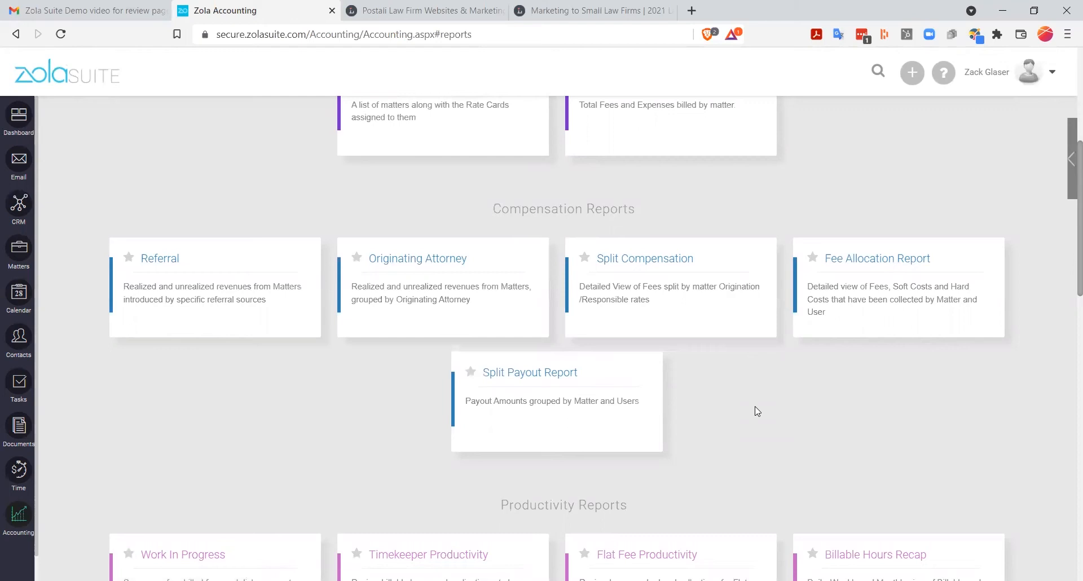
mouse_move(76, 443)
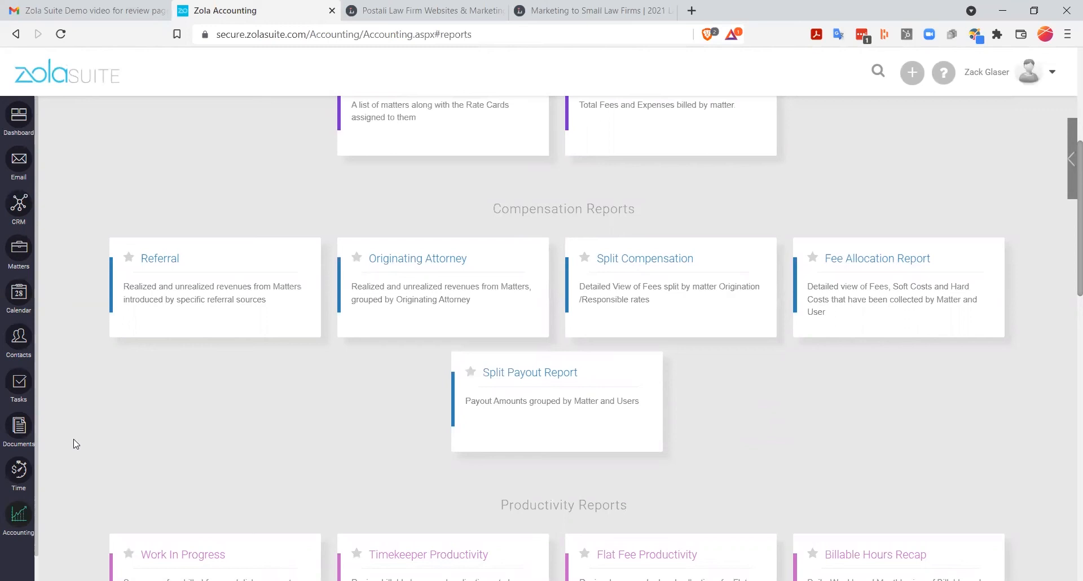
scroll(down, 3)
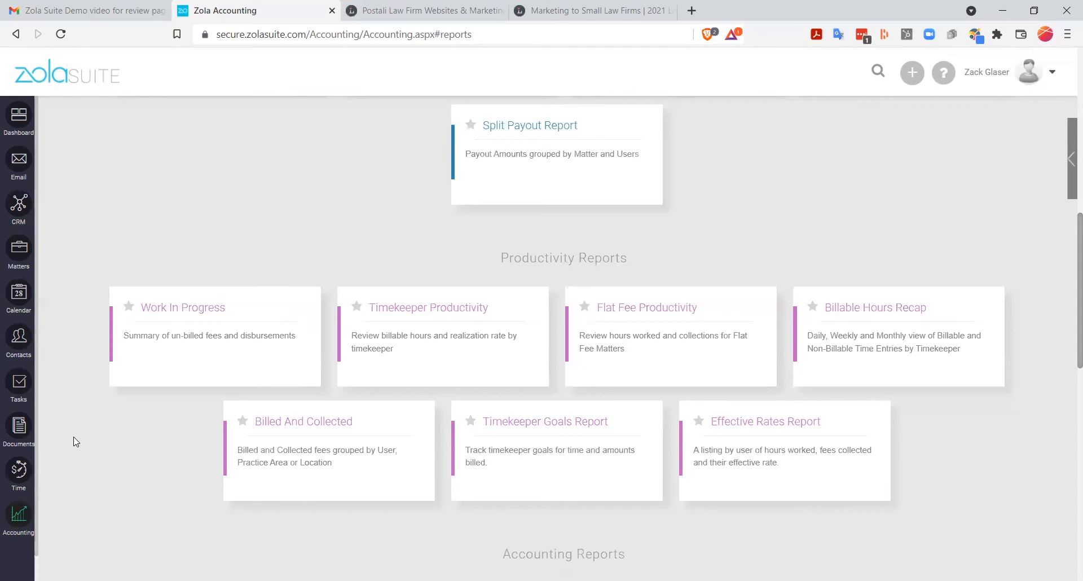
scroll(down, 3)
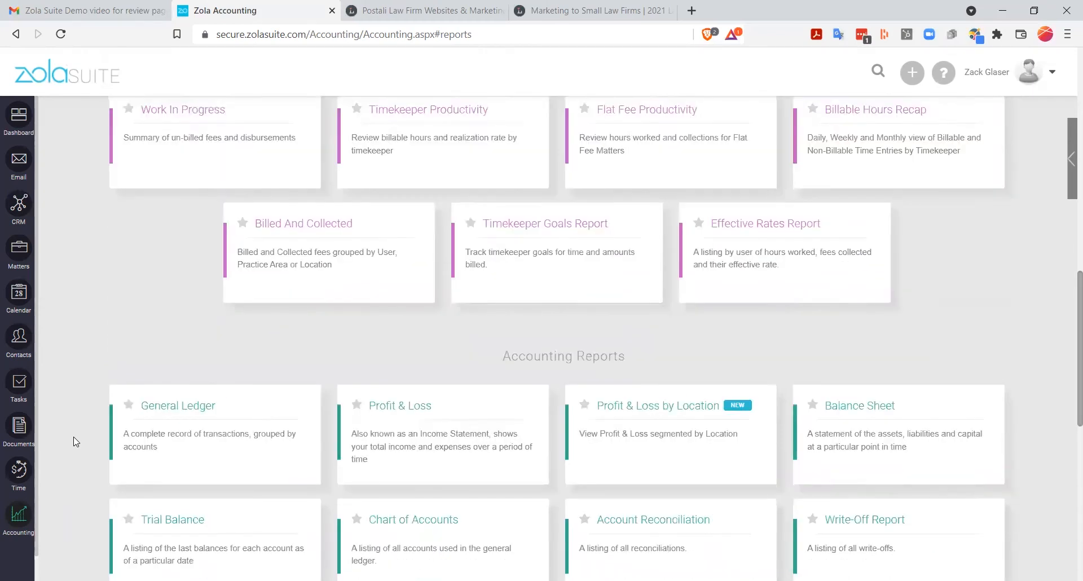
scroll(down, 3)
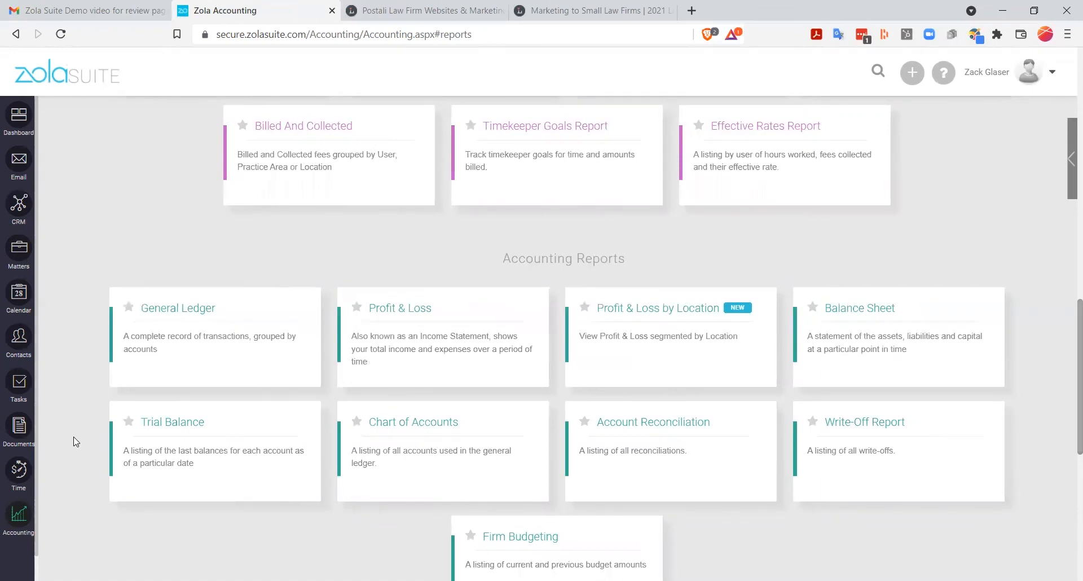
mouse_move(287, 359)
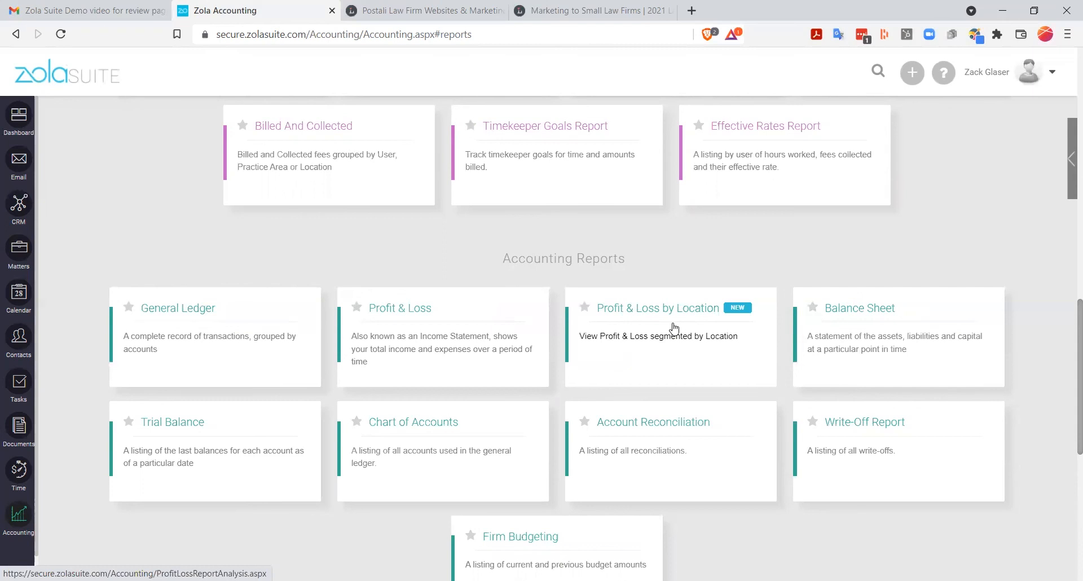
mouse_move(74, 435)
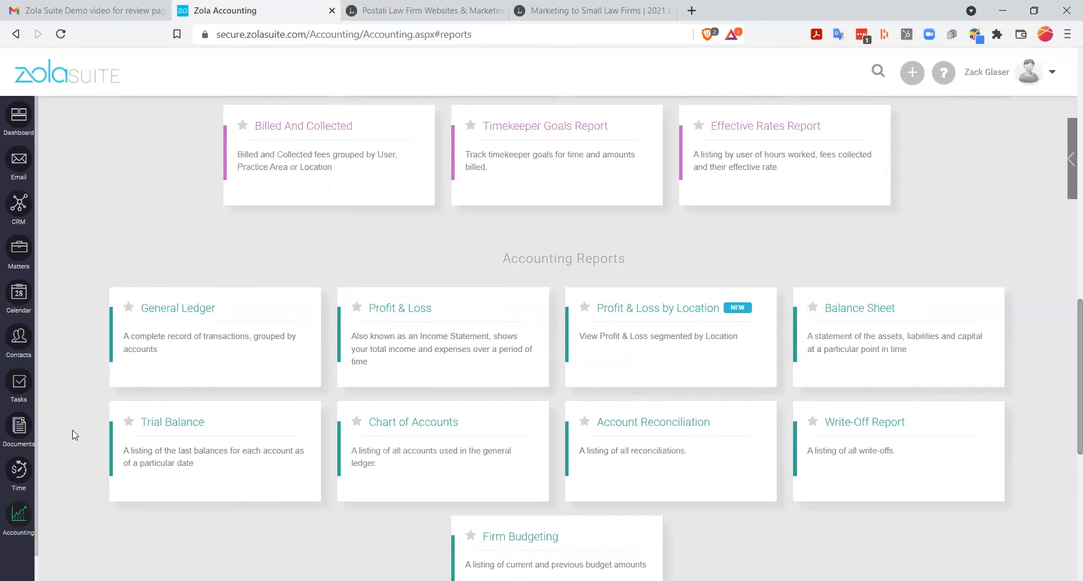
scroll(down, 3)
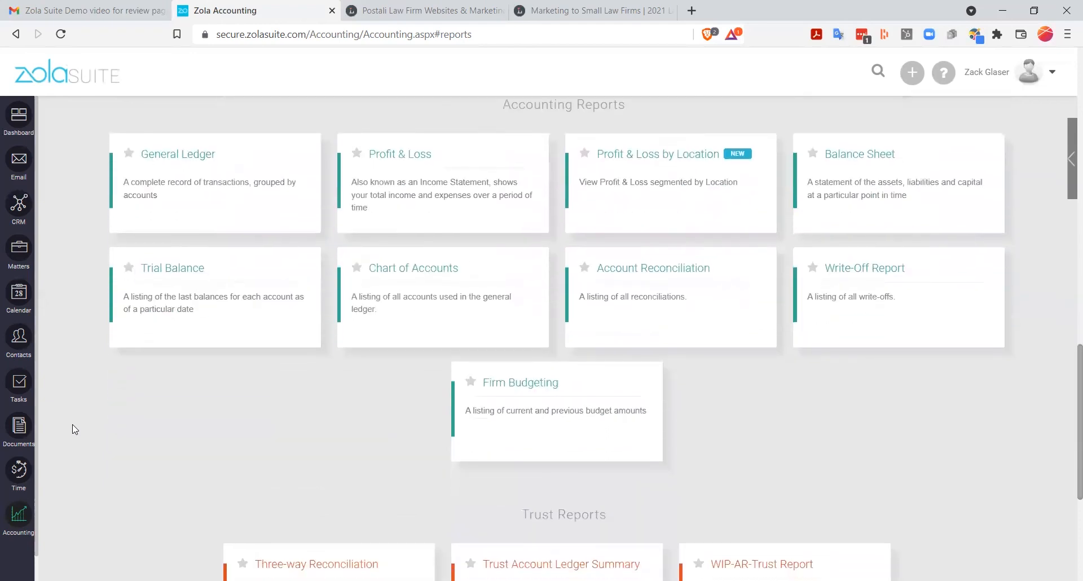
scroll(down, 3)
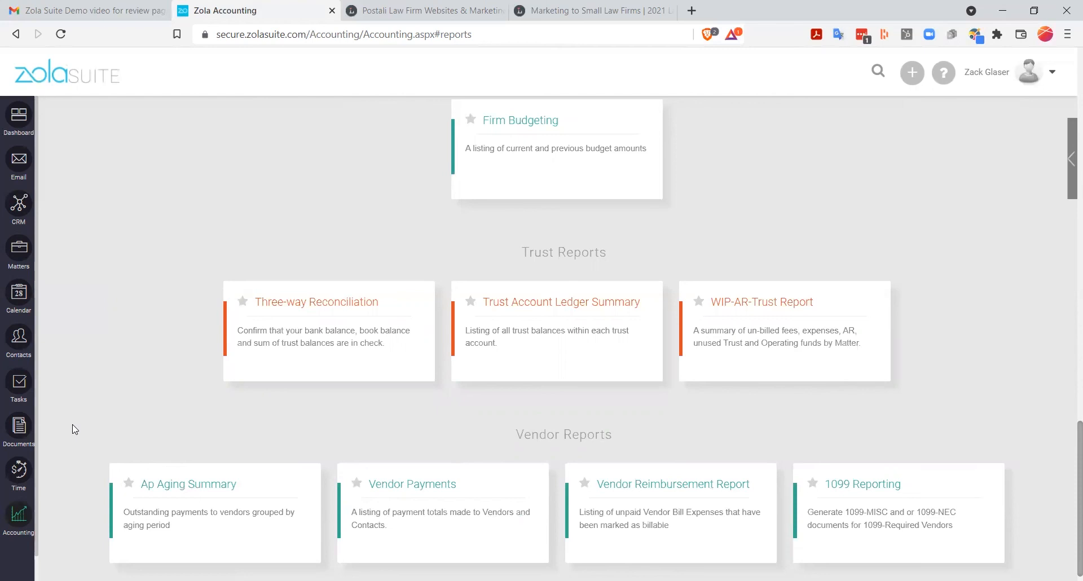
Scroll past the remaining reports, then go to the Documents Dashboard
scroll(down, 3)
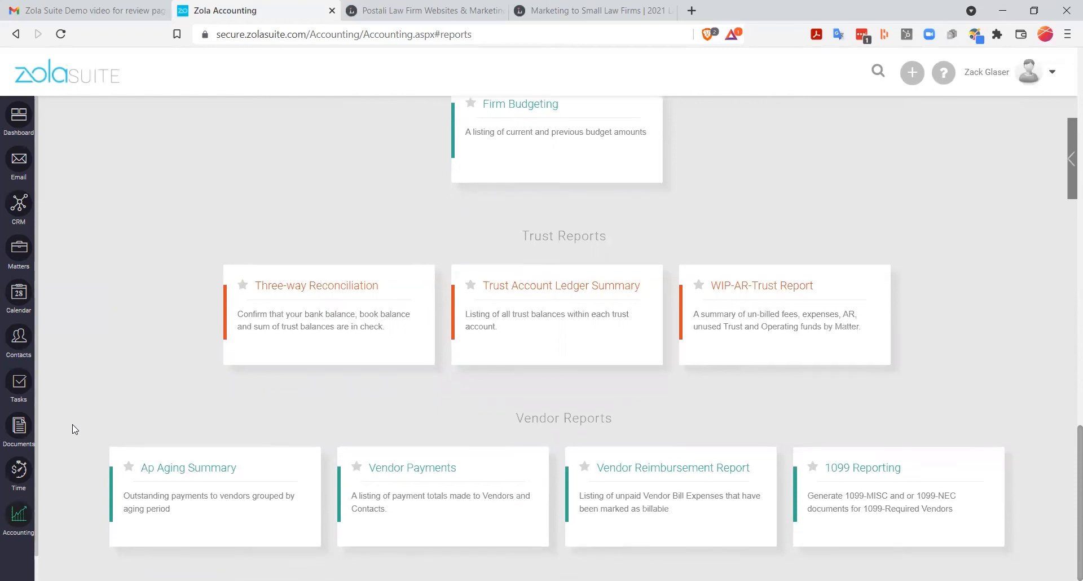
mouse_move(235, 499)
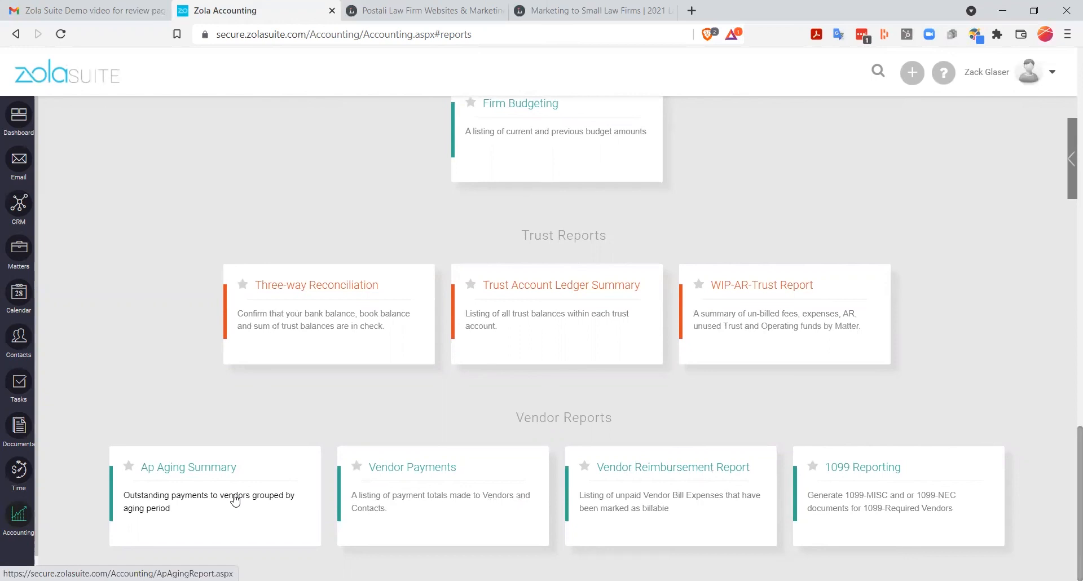
mouse_move(150, 334)
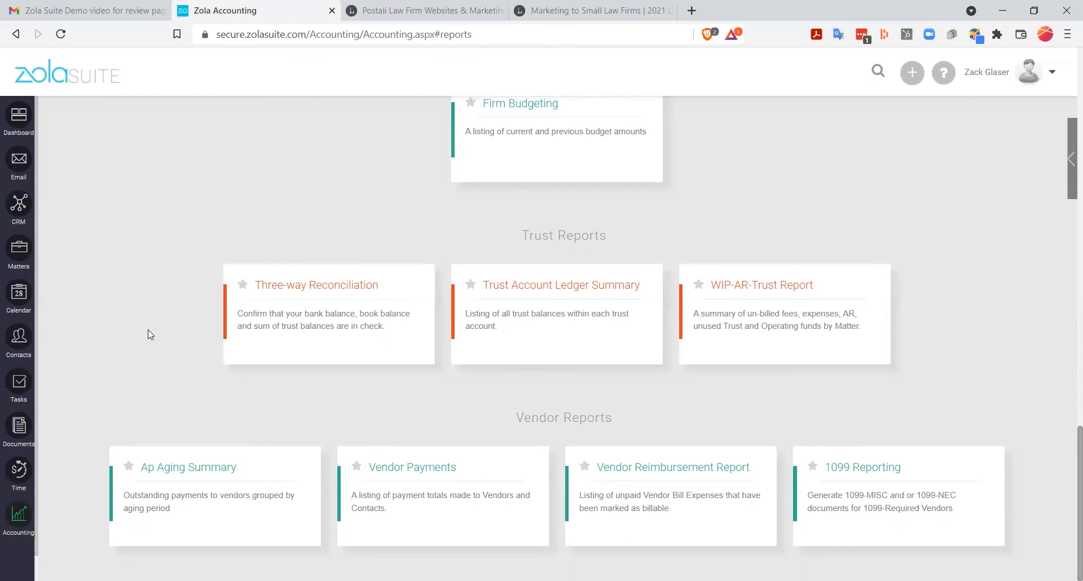
click(18, 428)
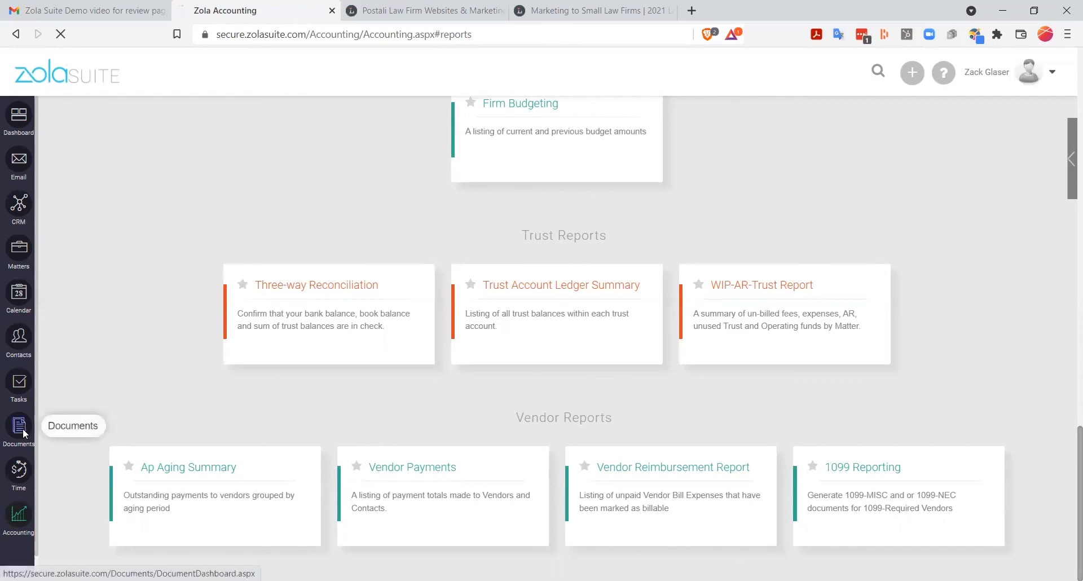
click(18, 428)
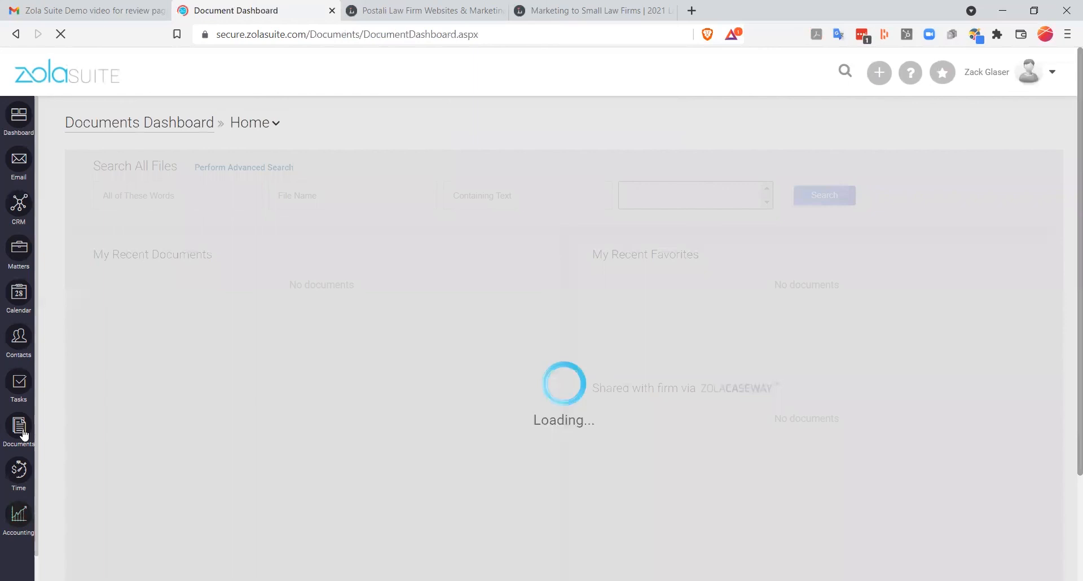